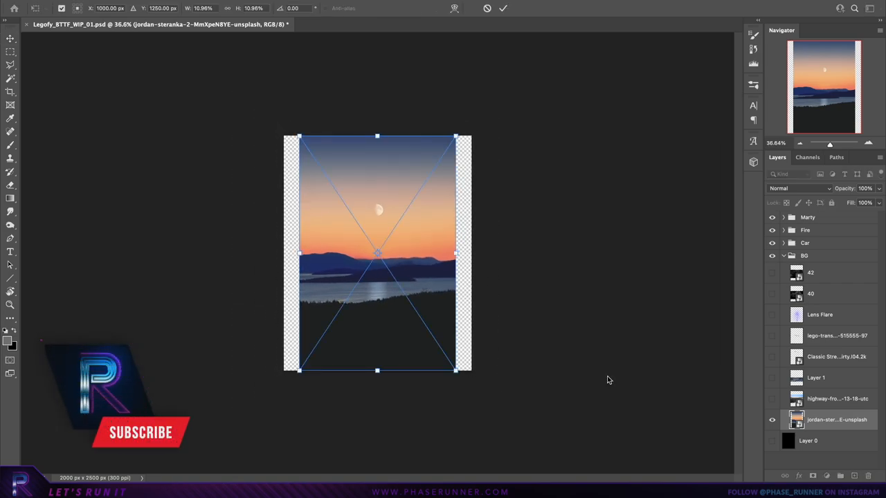
- Enlarge the sunset sky photo so it spans the full width of the poster canvas
{"action": "left_click_drag", "start_coordinate": [455, 371], "coordinate": [473, 396]}
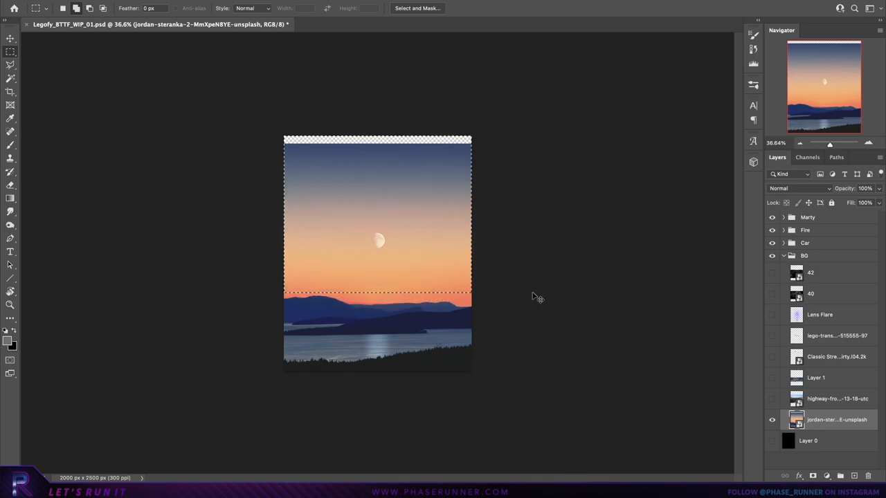
{"action": "mouse_move", "coordinate": [477, 246]}
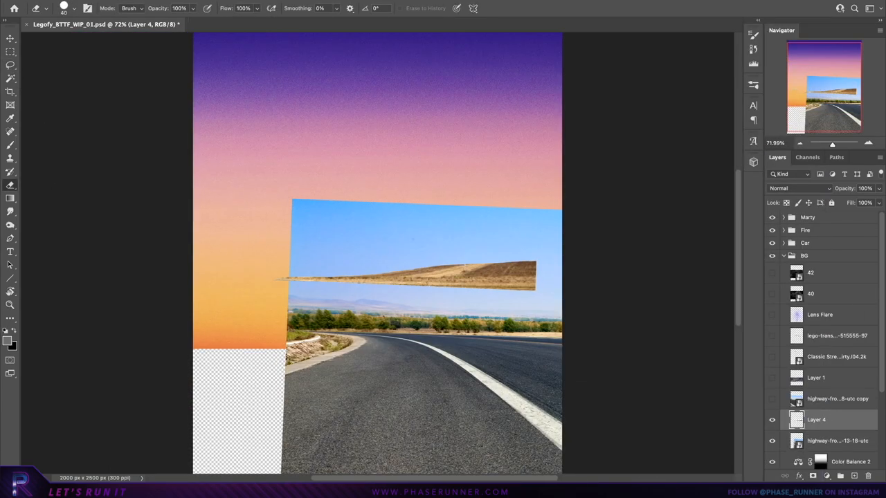
- Resize the eraser brush and paint the Exposure mask to darken the highway road
{"action": "right_click", "coordinate": [817, 419]}
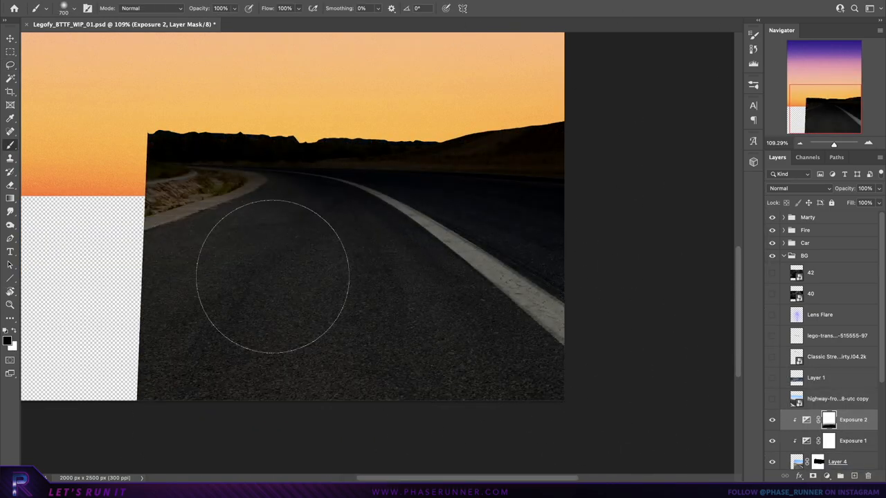
{"action": "left_click", "coordinate": [852, 440]}
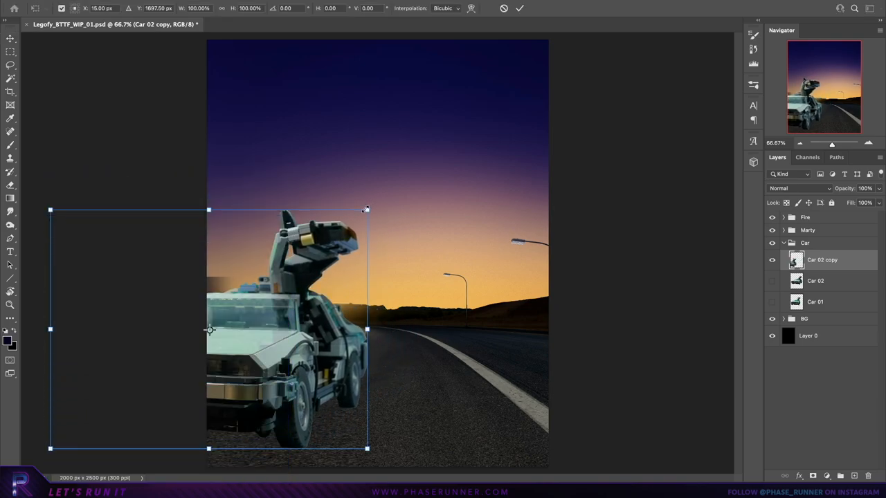
- Move the Car 02 copy DeLorean onto the road and scale it to about 129%
{"action": "left_click_drag", "start_coordinate": [366, 211], "coordinate": [459, 141]}
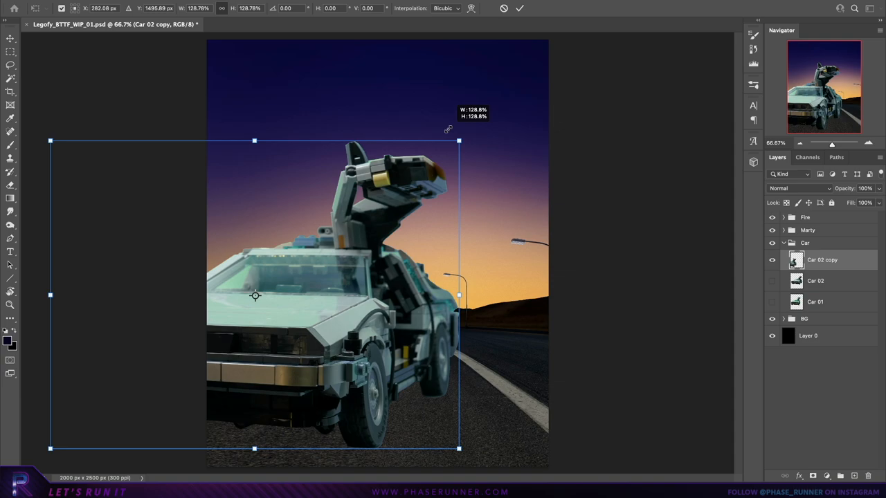
{"action": "left_click_drag", "start_coordinate": [254, 296], "coordinate": [200, 284]}
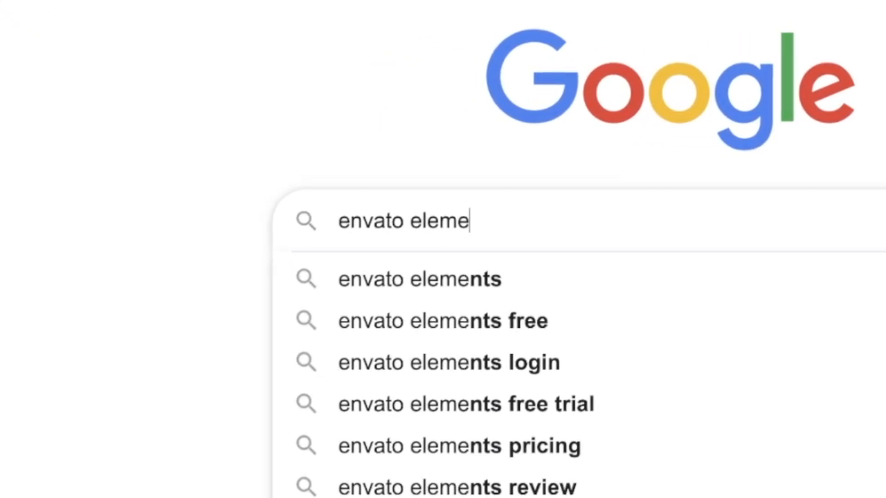
- Browse Envato Elements 3D fire assets and start the unlimited-downloads subscription
{"action": "left_click", "coordinate": [418, 280]}
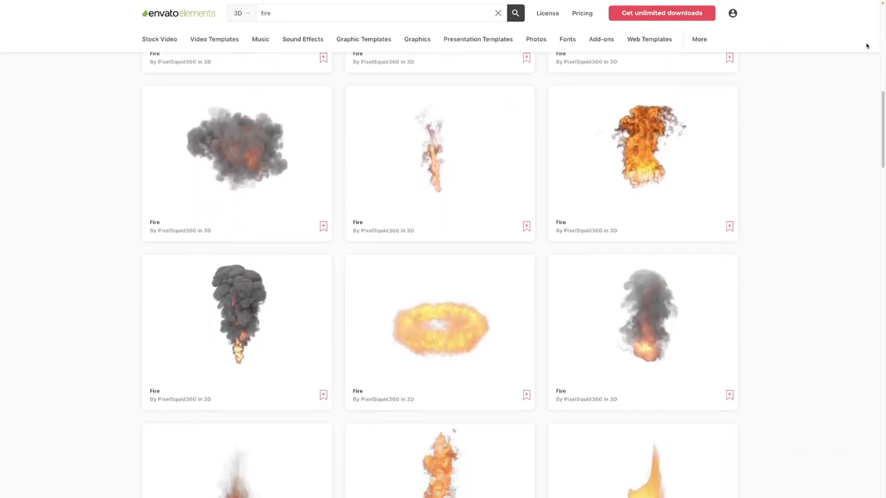
{"action": "scroll", "scroll_direction": "down", "scroll_amount": 3}
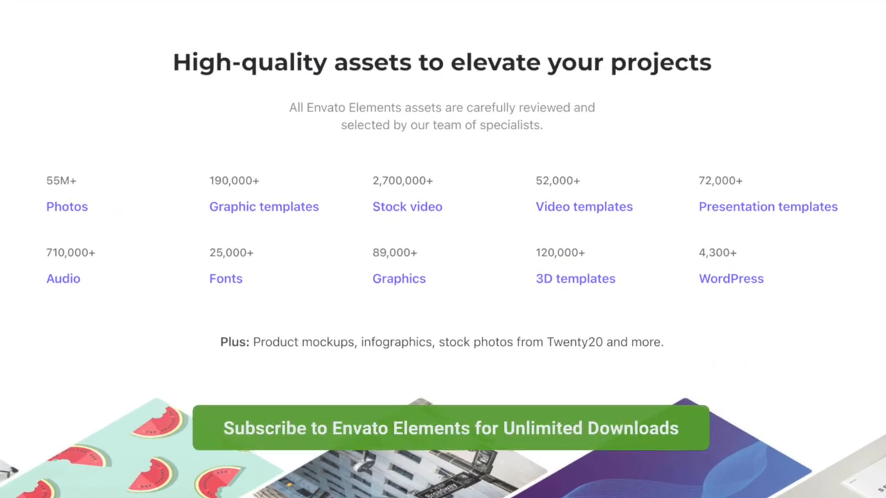
{"action": "left_click", "coordinate": [450, 427]}
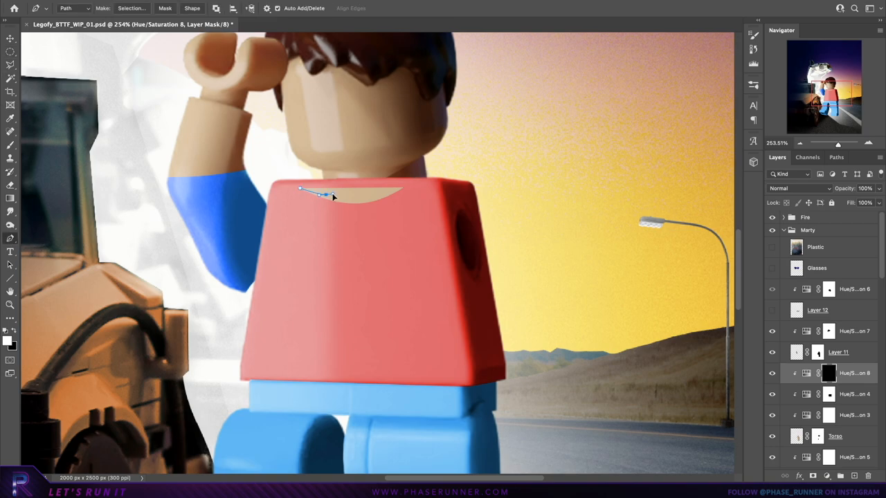
- Trace Marty's curved neckline with a Pen path point on the Hue/Saturation 8 mask
{"action": "left_click", "coordinate": [288, 191]}
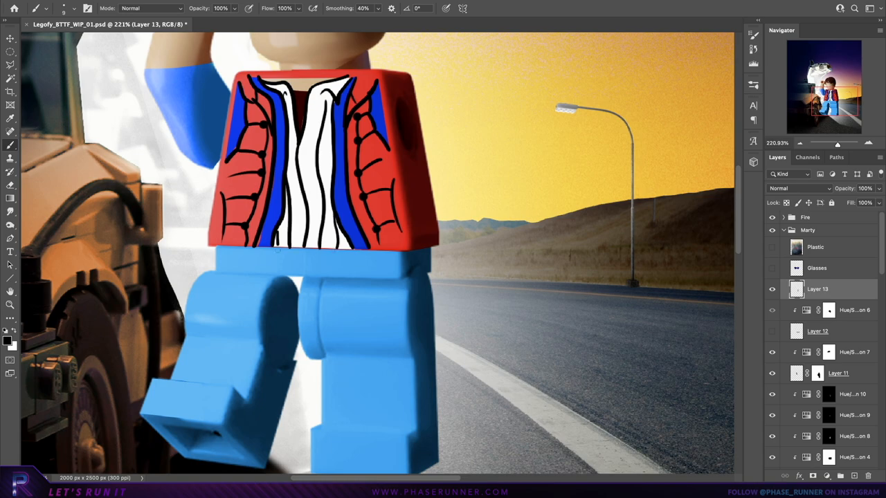
- Paint outline detail on Marty's red puffer vest on Layer 13
{"action": "left_click_drag", "start_coordinate": [290, 145], "coordinate": [325, 242]}
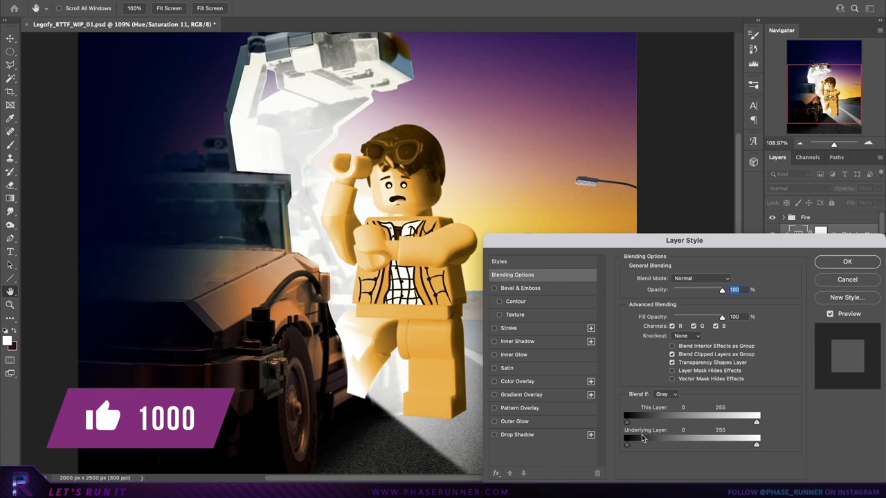
- Confirm the Underlying Layer Blend If range for the Hue/Saturation layer
{"action": "left_click", "coordinate": [847, 261]}
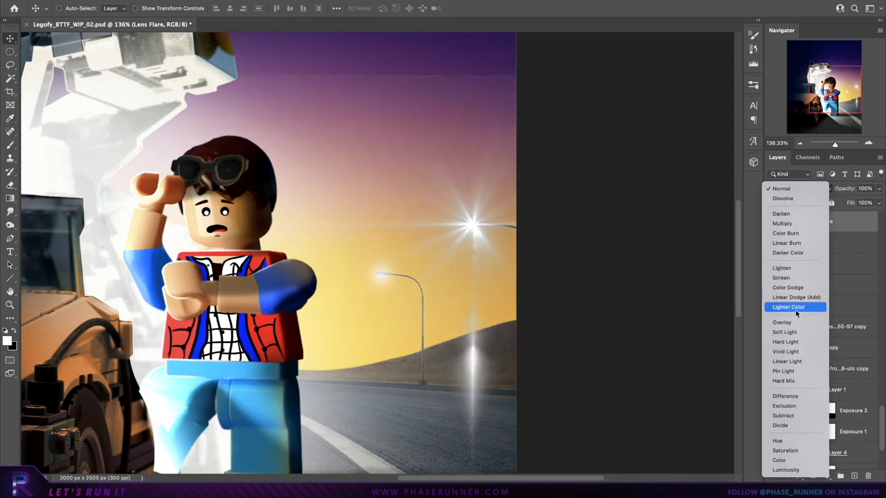
- Set the Lens Flare layer's blend mode to Lighter Color
{"action": "left_click", "coordinate": [780, 277]}
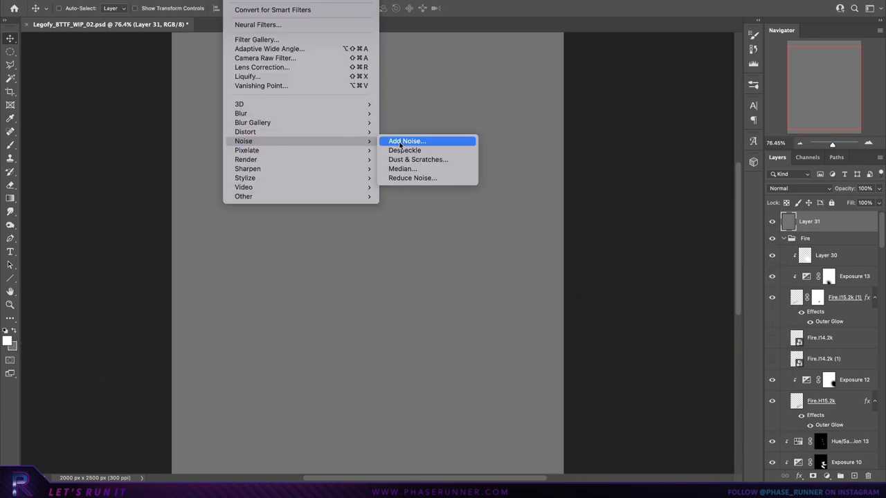
- Add monochromatic noise to the gray layer, blend it as Overlay at 20% opacity
{"action": "left_click", "coordinate": [407, 141]}
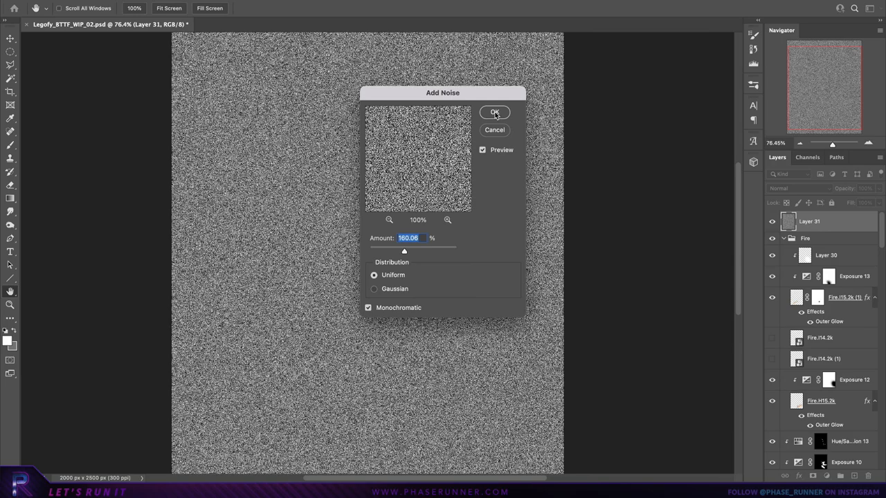
{"action": "left_click", "coordinate": [494, 112]}
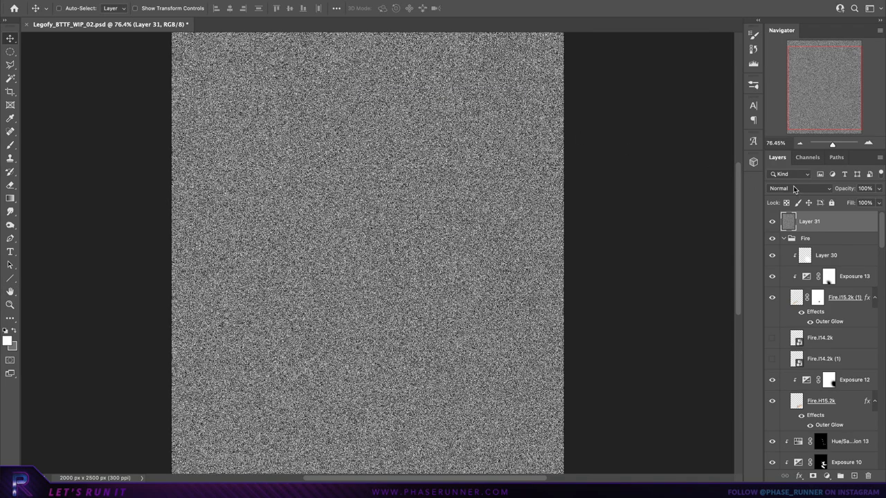
{"action": "left_click", "coordinate": [799, 189]}
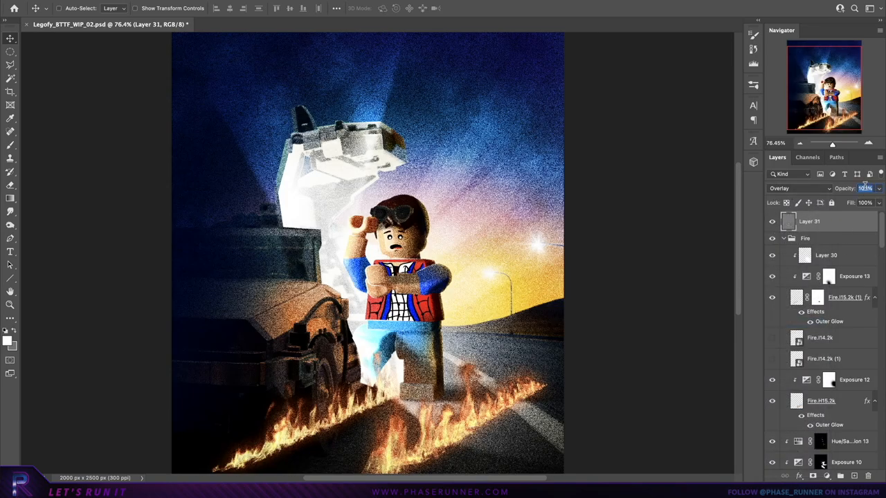
{"action": "type", "text": "20"}
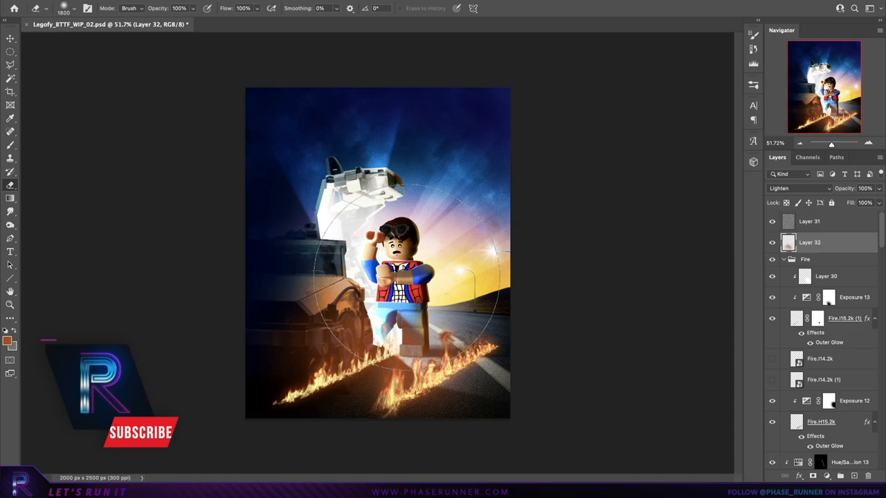
- Set the painted warm glow layer to a lighten-only blend mode
{"action": "left_click", "coordinate": [10, 336]}
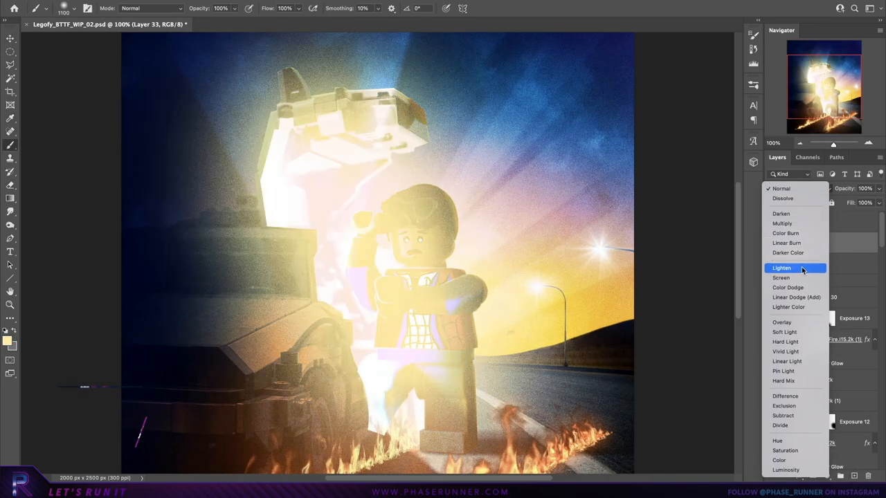
{"action": "left_click", "coordinate": [784, 189]}
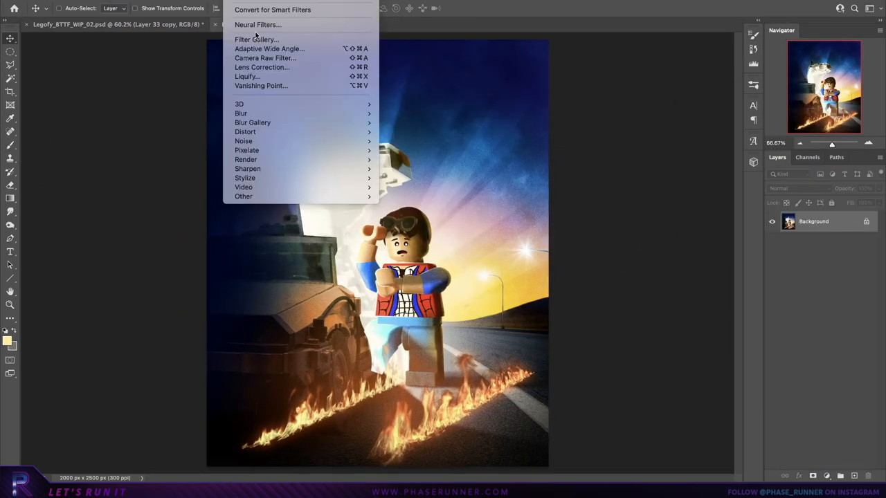
- Open the Camera Raw Filter on the flattened copy and go to the Color Mixer HSL adjustments
{"action": "left_click", "coordinate": [266, 58]}
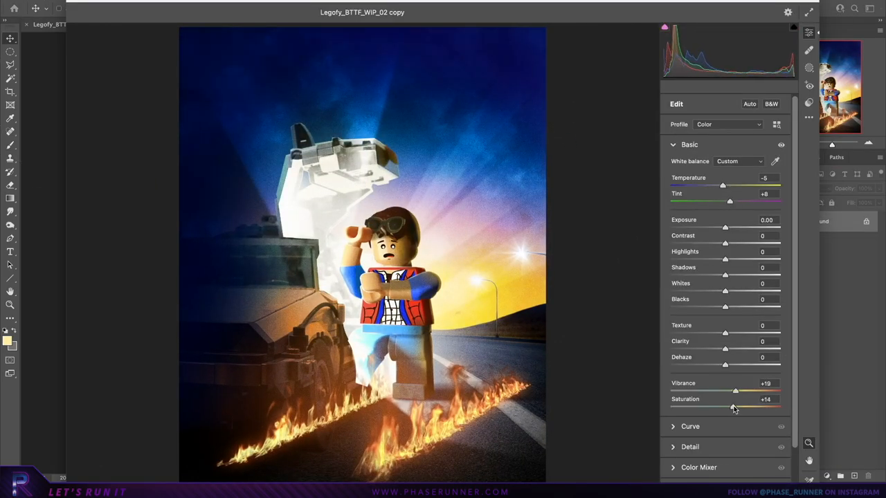
{"action": "left_click", "coordinate": [698, 205]}
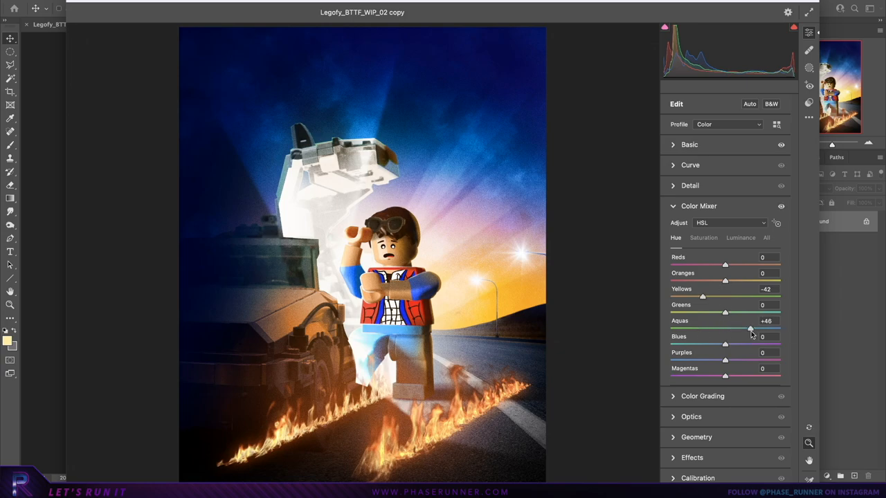